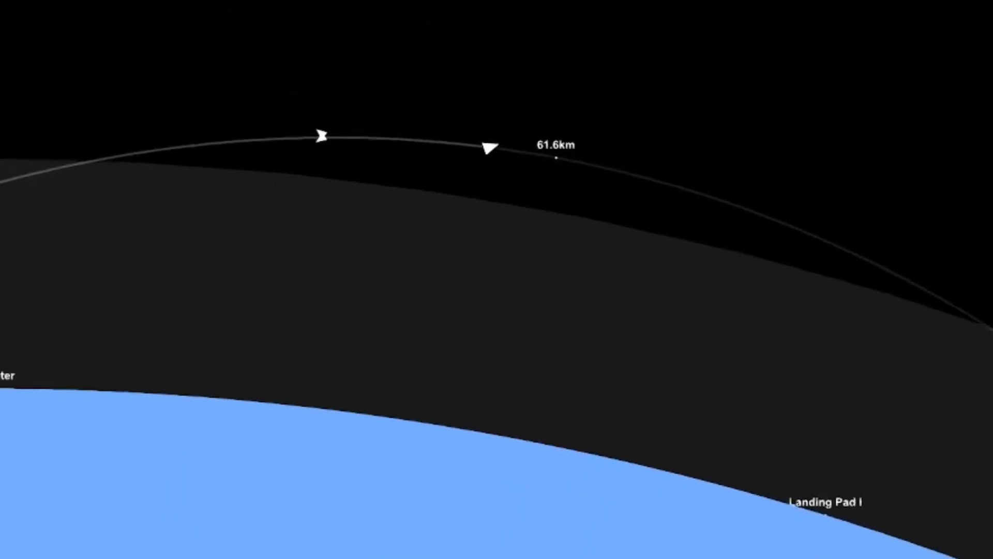
pyautogui.scroll(-3)
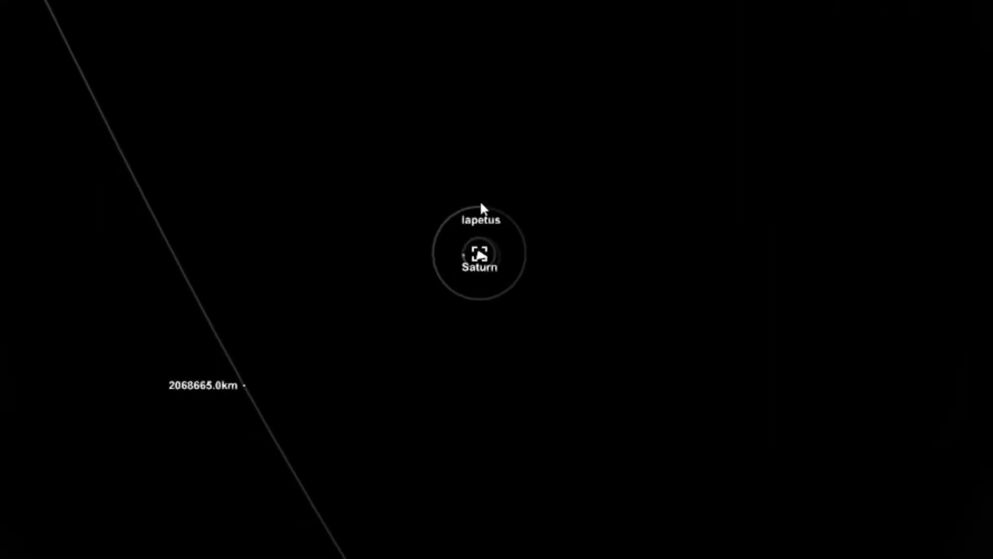
pyautogui.scroll(-3)
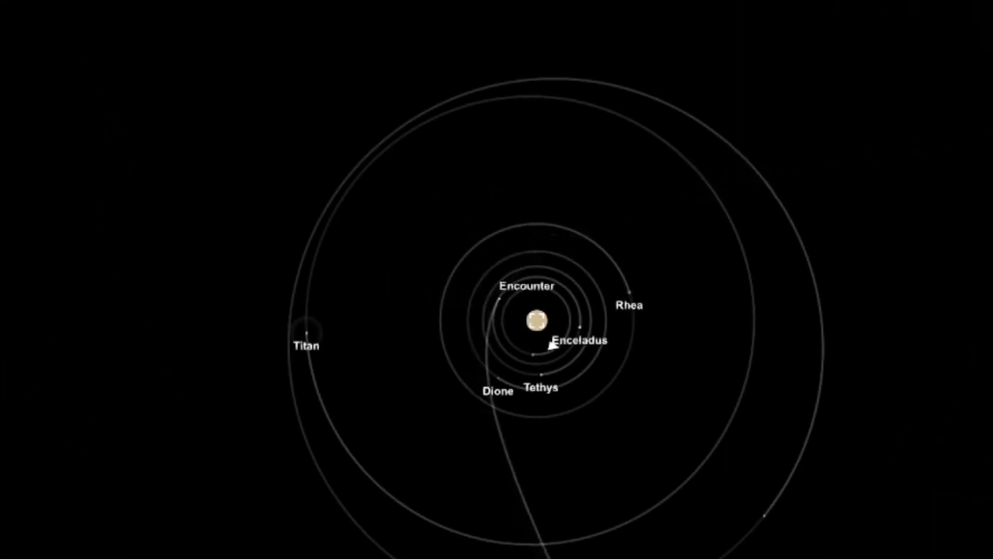